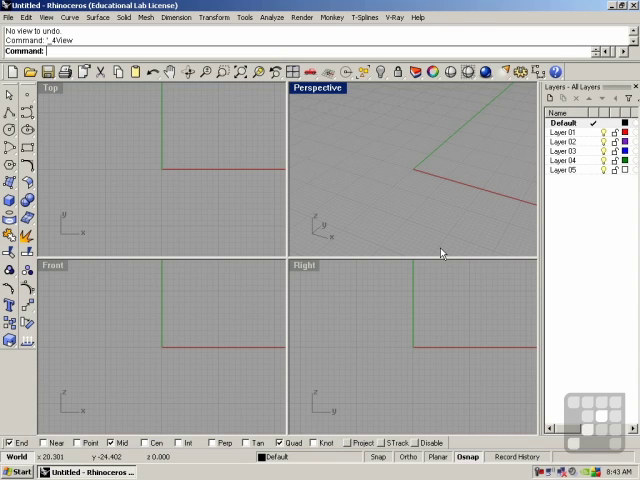
{"action": "mouse_move", "coordinate": [432, 244]}
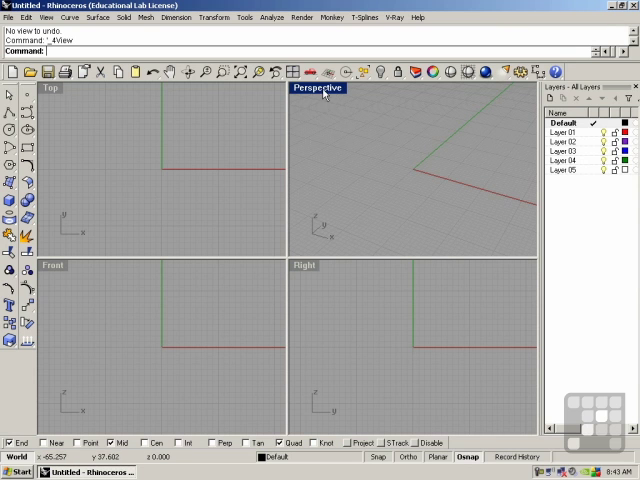
Step: Maximize the Perspective viewport to fill the whole window
{"action": "double_click", "coordinate": [318, 88]}
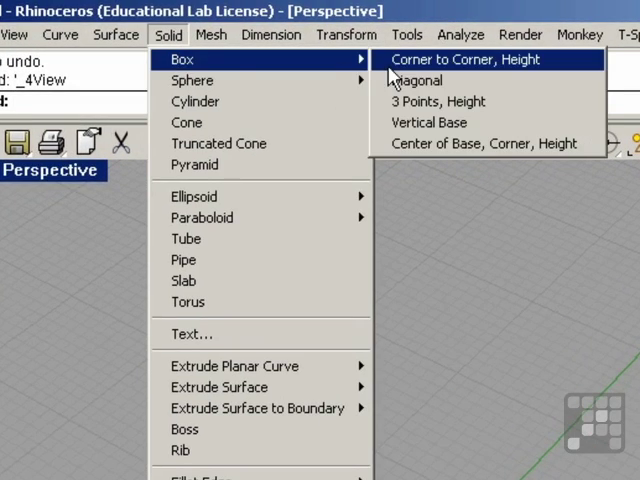
Step: Create a solid box using Corner to Corner, Height
{"action": "left_click", "coordinate": [474, 60]}
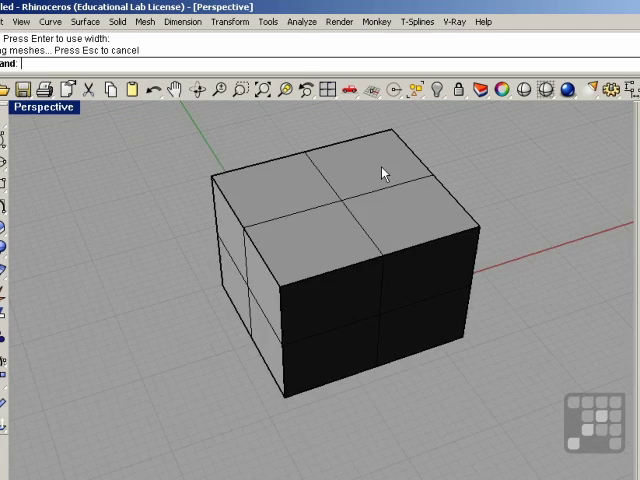
{"action": "left_click", "coordinate": [120, 26]}
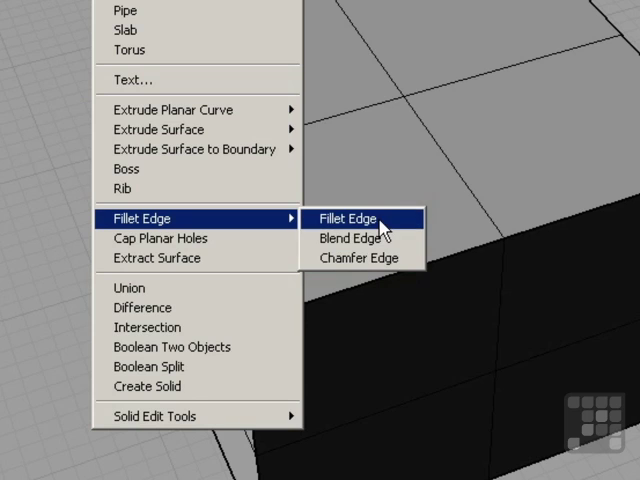
{"action": "left_click", "coordinate": [342, 218]}
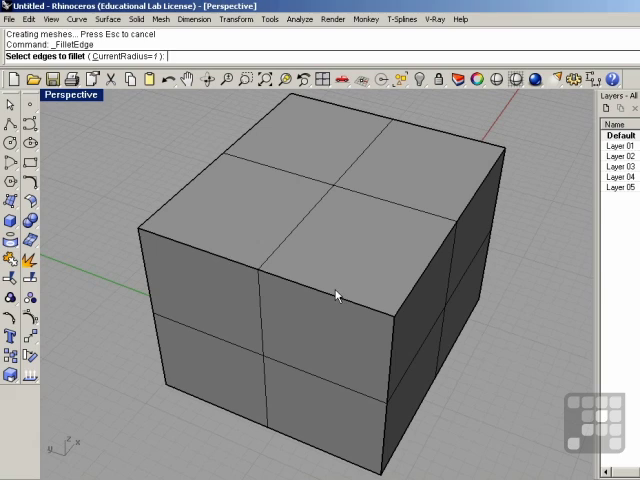
{"action": "mouse_move", "coordinate": [440, 338]}
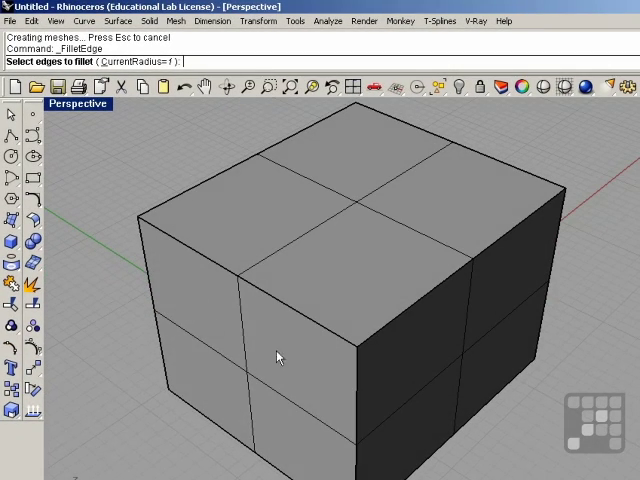
{"action": "mouse_move", "coordinate": [324, 336]}
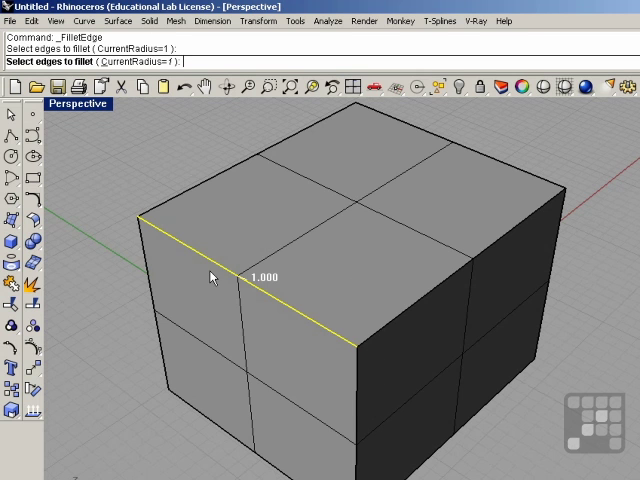
{"action": "mouse_move", "coordinate": [204, 336]}
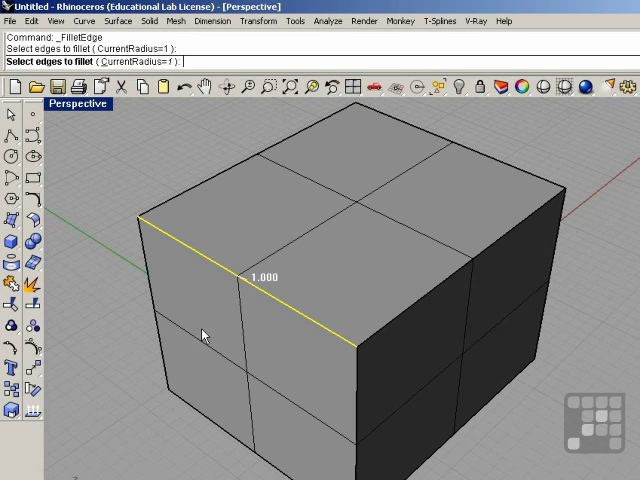
{"action": "mouse_move", "coordinate": [226, 336]}
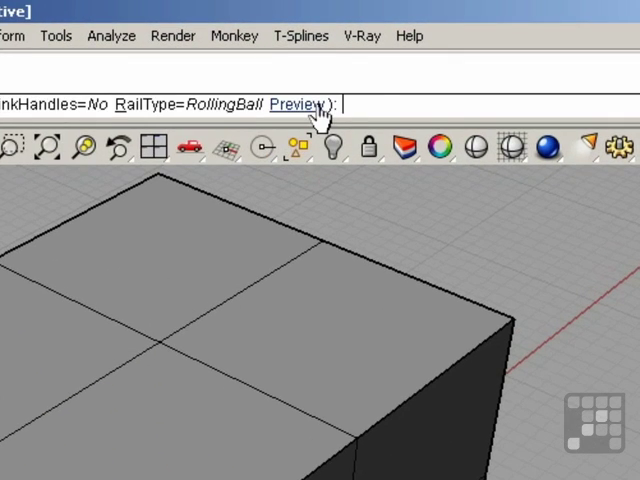
{"action": "left_click", "coordinate": [300, 104]}
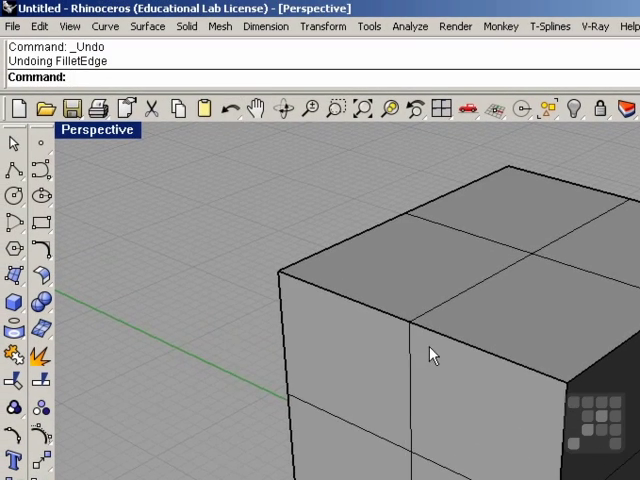
{"action": "left_click", "coordinate": [180, 26]}
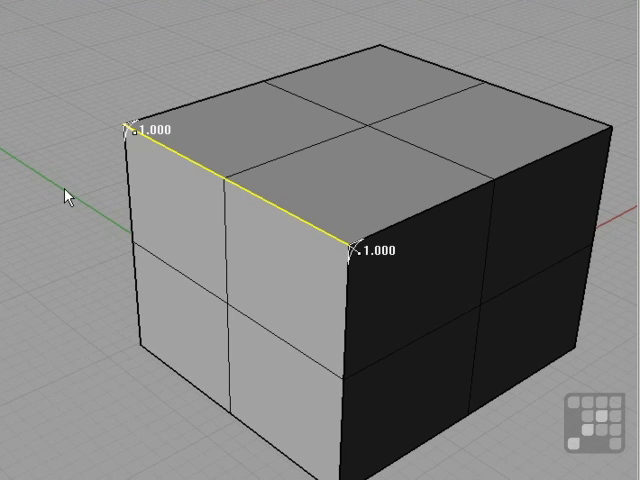
{"action": "mouse_move", "coordinate": [90, 172]}
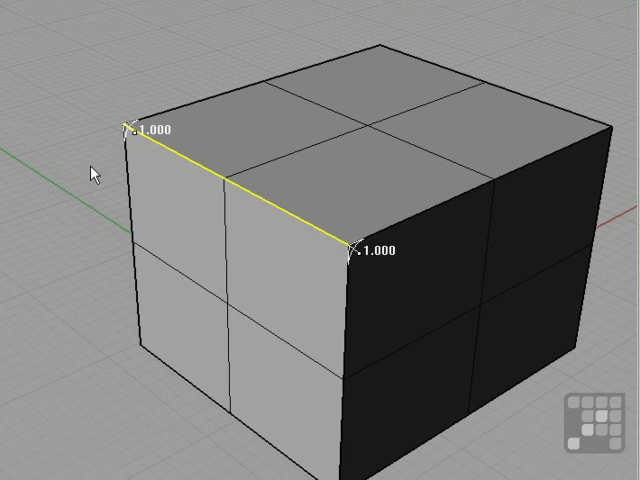
{"action": "mouse_move", "coordinate": [406, 320]}
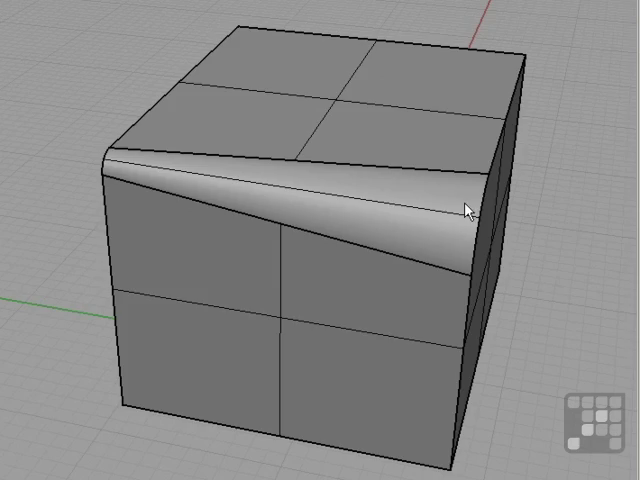
{"action": "left_click_drag", "start_coordinate": [470, 208], "coordinate": [330, 300]}
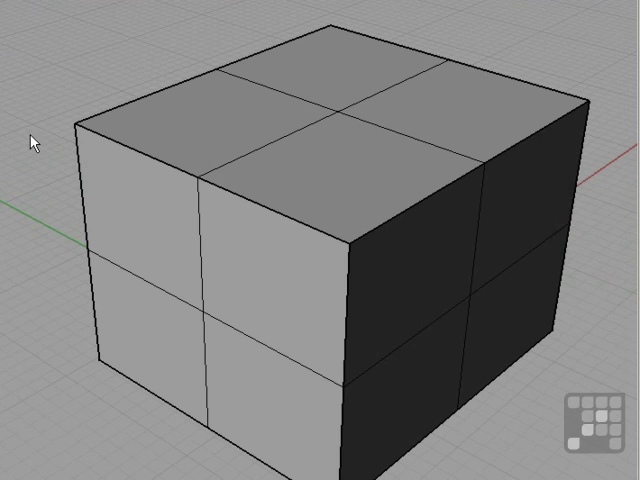
Step: Start a new variable-radius FilletEdge on the box's top edge
{"action": "left_click", "coordinate": [360, 244]}
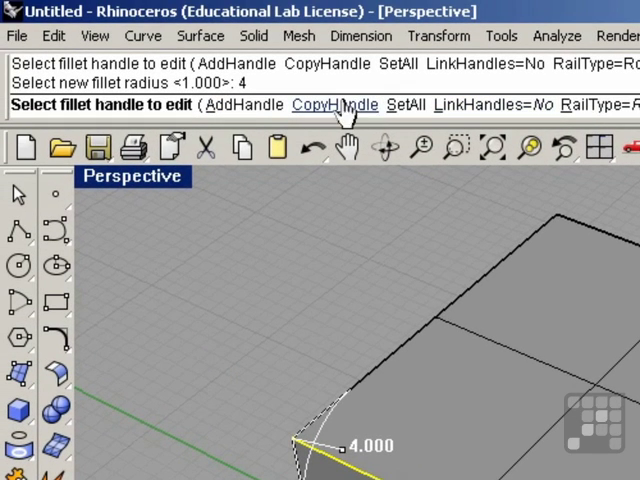
{"action": "mouse_move", "coordinate": [258, 106]}
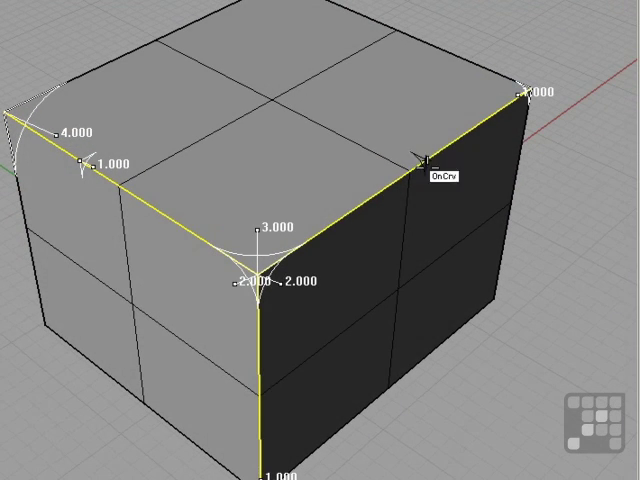
{"action": "mouse_move", "coordinate": [416, 162]}
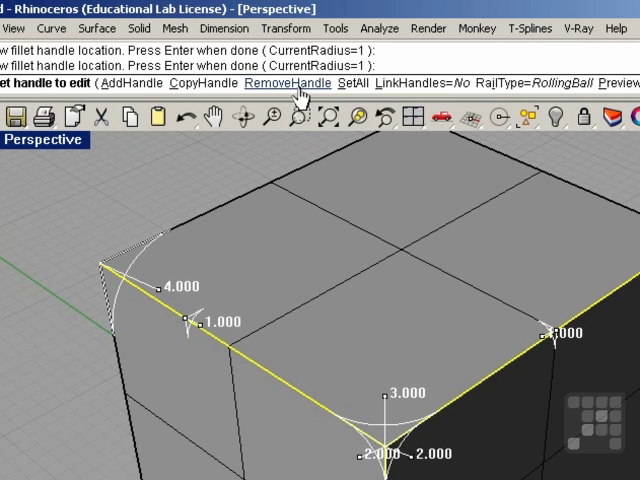
Step: Apply the variable-radius fillets to the box edges and view the result from above
{"action": "left_click", "coordinate": [288, 82]}
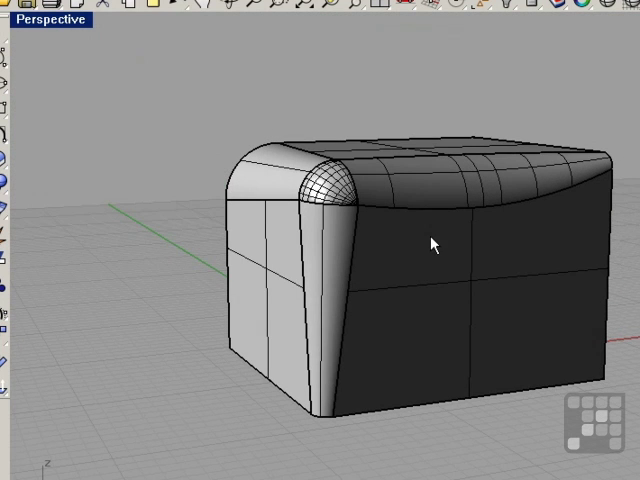
{"action": "left_click_drag", "start_coordinate": [430, 244], "coordinate": [330, 338]}
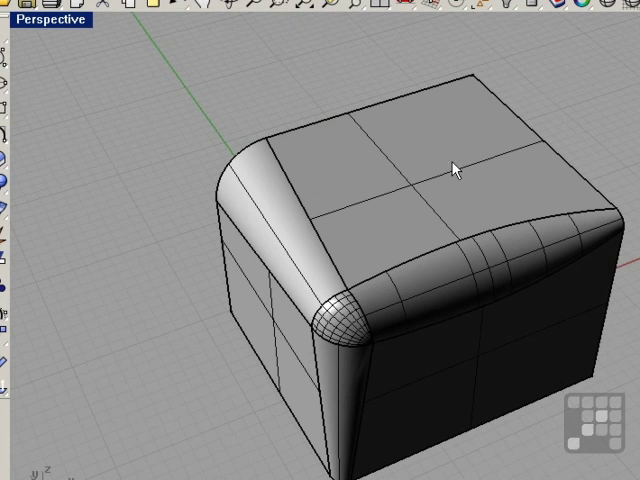
Step: Display the filleted box in Shaded mode and orbit around it to inspect the rounded edges
{"action": "left_click", "coordinate": [40, 12]}
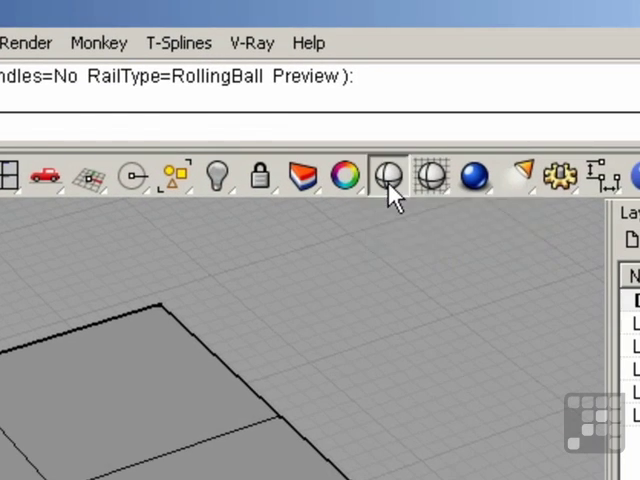
{"action": "left_click", "coordinate": [388, 176]}
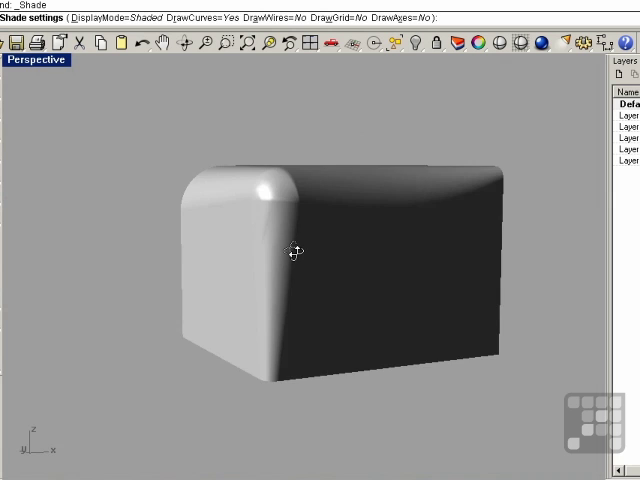
{"action": "left_click_drag", "start_coordinate": [296, 252], "coordinate": [440, 256]}
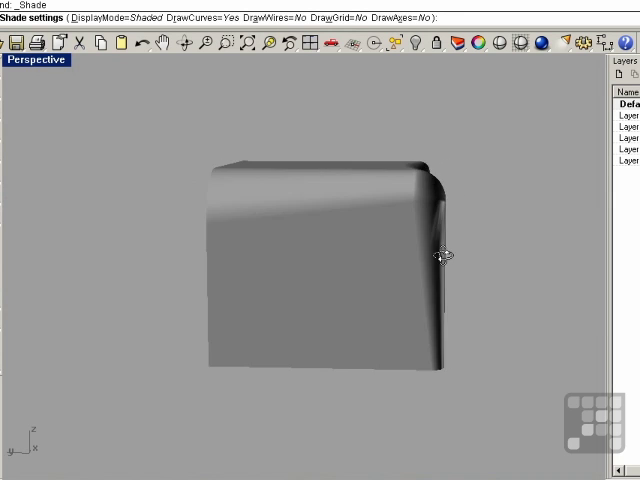
{"action": "left_click_drag", "start_coordinate": [440, 256], "coordinate": [256, 276]}
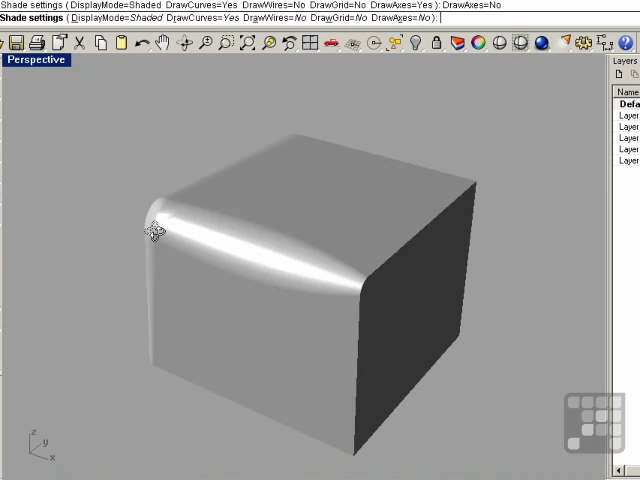
{"action": "left_click_drag", "start_coordinate": [148, 230], "coordinate": [308, 252]}
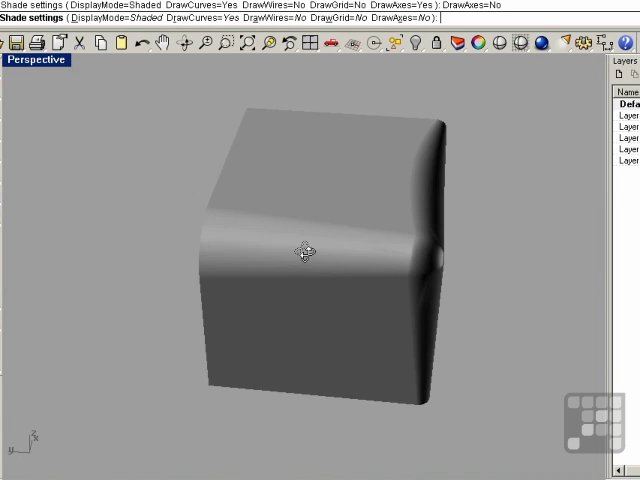
{"action": "left_click_drag", "start_coordinate": [304, 252], "coordinate": [280, 196]}
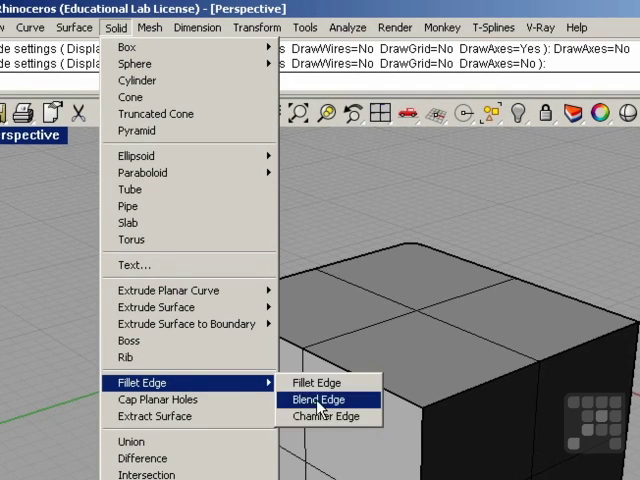
{"action": "mouse_move", "coordinate": [332, 420]}
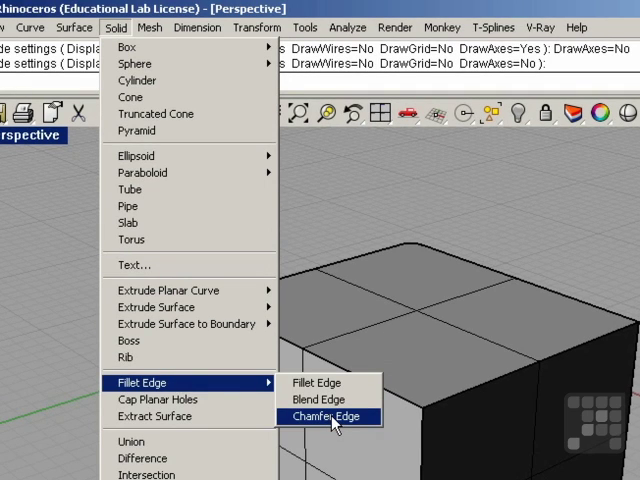
Step: Start Chamfer Edge on the three edges meeting at a top corner, distance 1.000
{"action": "left_click", "coordinate": [326, 416]}
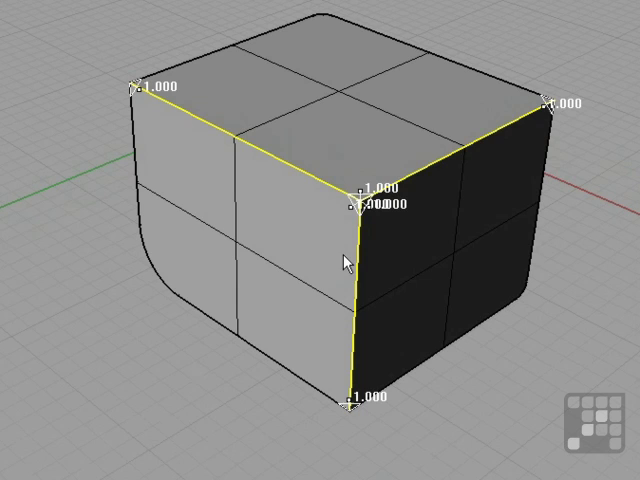
{"action": "mouse_move", "coordinate": [216, 48]}
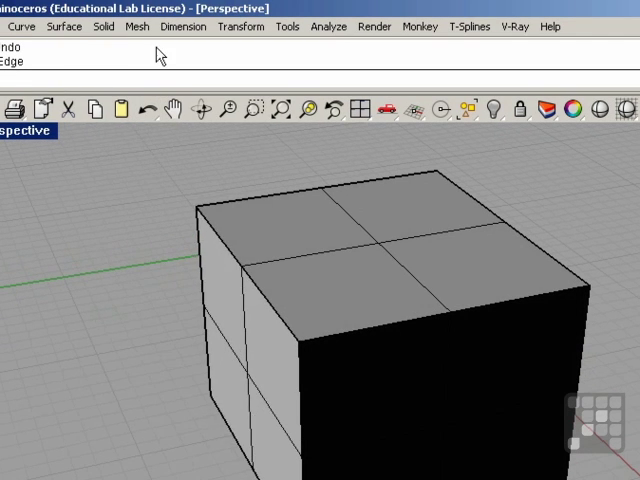
Step: Blend the three corner edges with Blend Edge, one top edge bulging wide, and inspect the result
{"action": "left_click", "coordinate": [104, 28]}
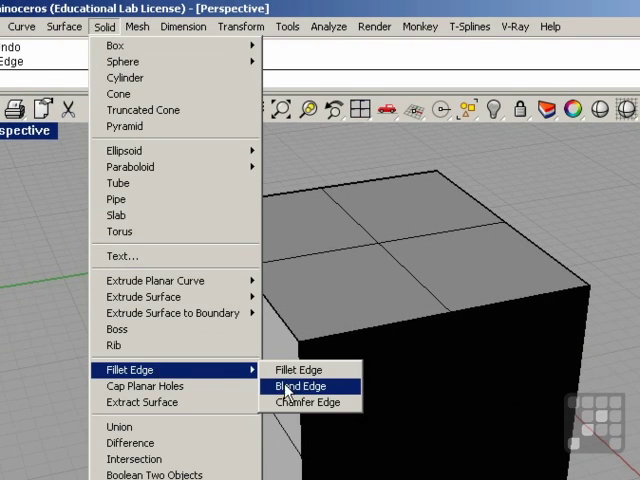
{"action": "left_click", "coordinate": [296, 386]}
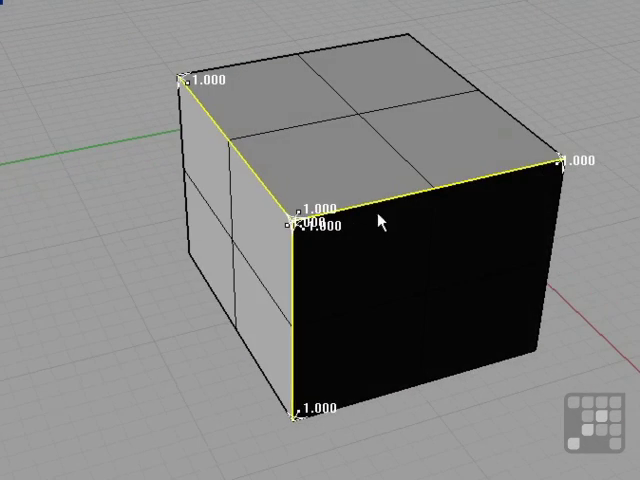
{"action": "mouse_move", "coordinate": [484, 200]}
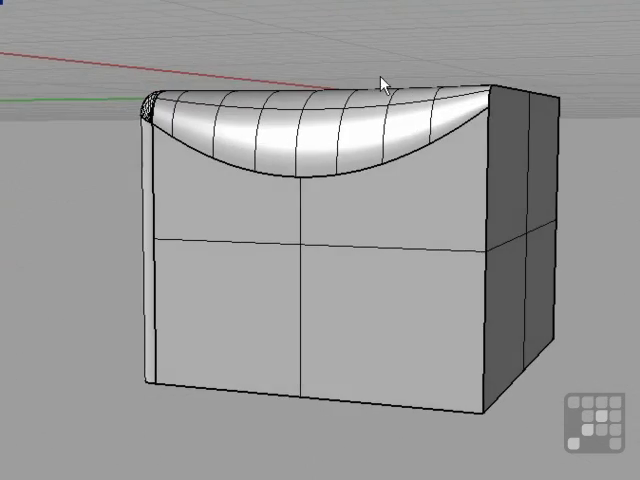
{"action": "left_click_drag", "start_coordinate": [380, 80], "coordinate": [100, 200]}
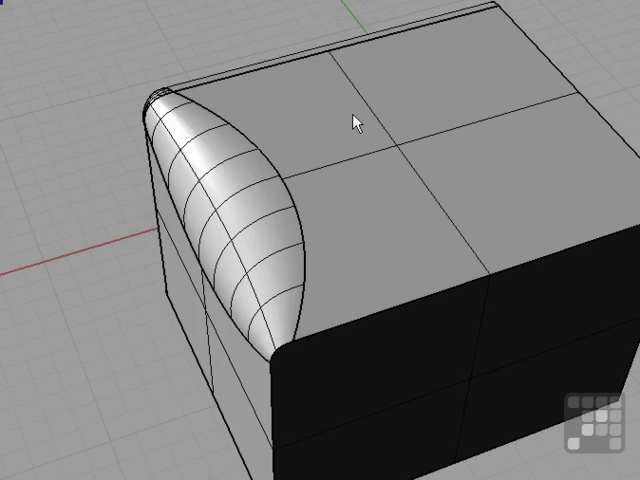
{"action": "left_click_drag", "start_coordinate": [350, 120], "coordinate": [424, 230]}
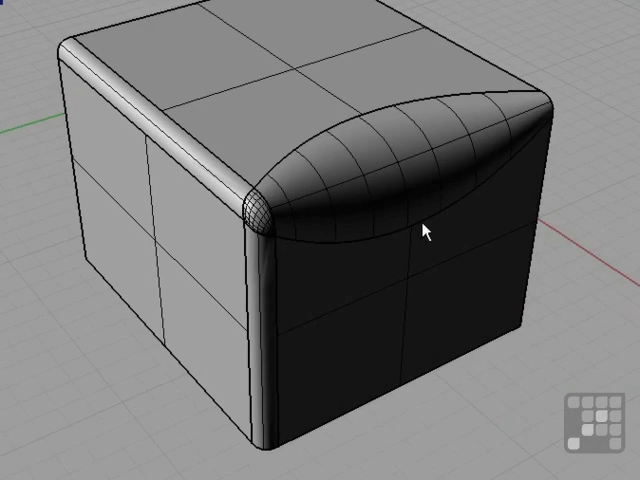